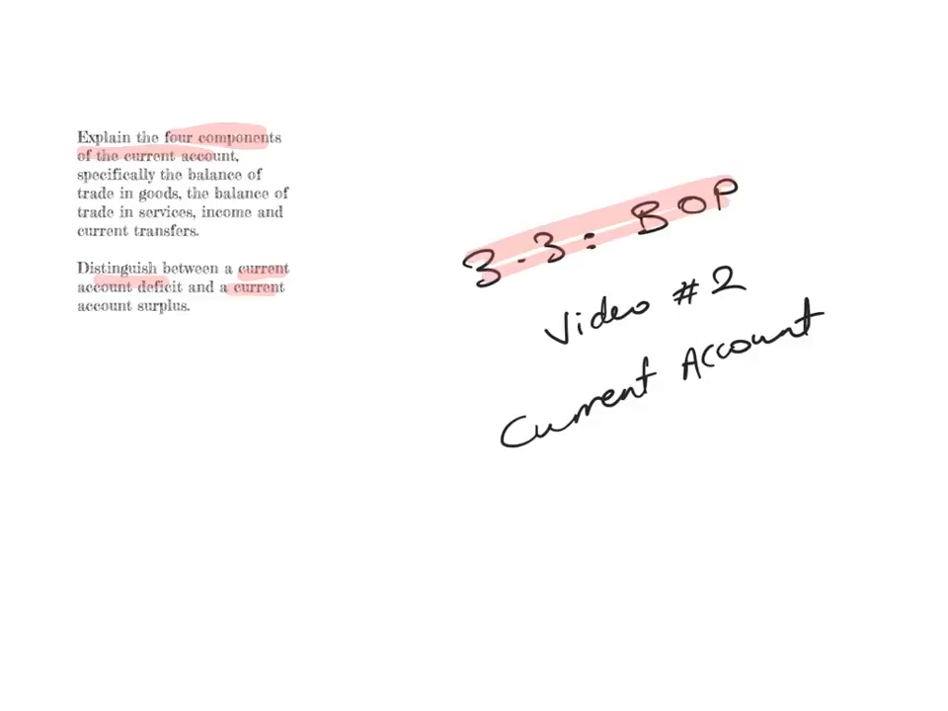
Reach the Current account slide and handwrite XG − M beside Balance of trade in goods.
drag(79, 306, 183, 306)
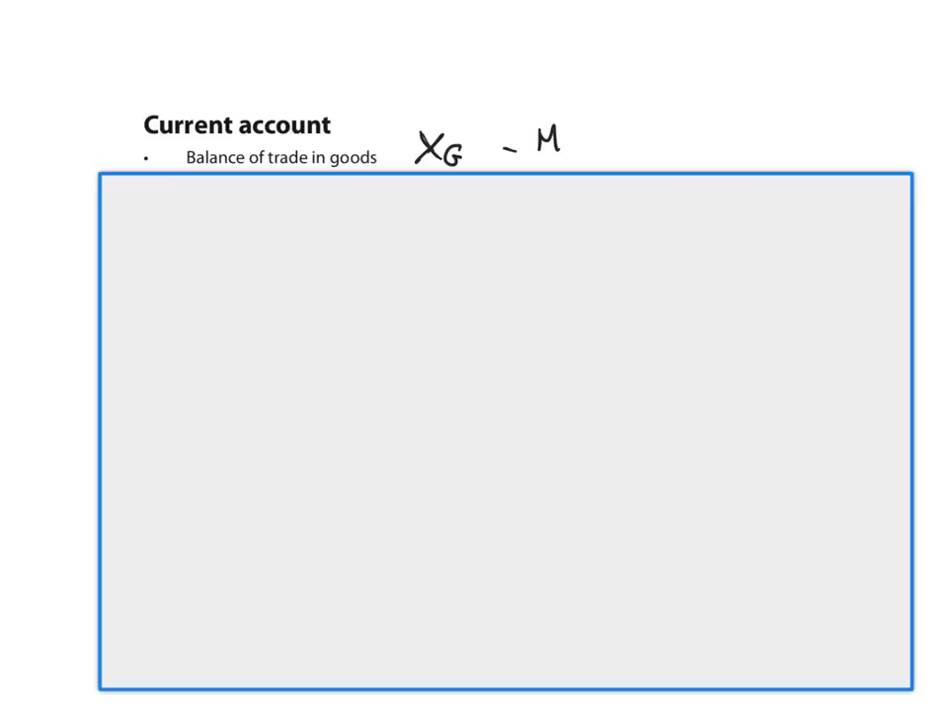
Complete XG − MG, write Xs − Ms and WIRP received − WIRP paid, listing Wages, Interest, Rent.
text(G)
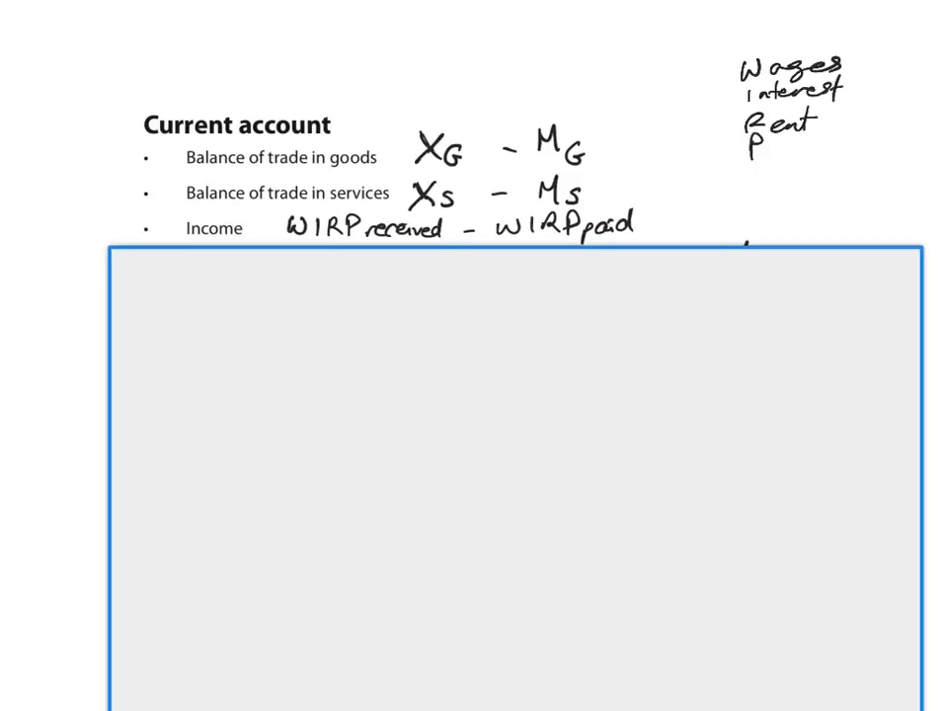
Write Profit in the income list, loop it, and add Transfers rec. − Transfers paid.
text(Profit)
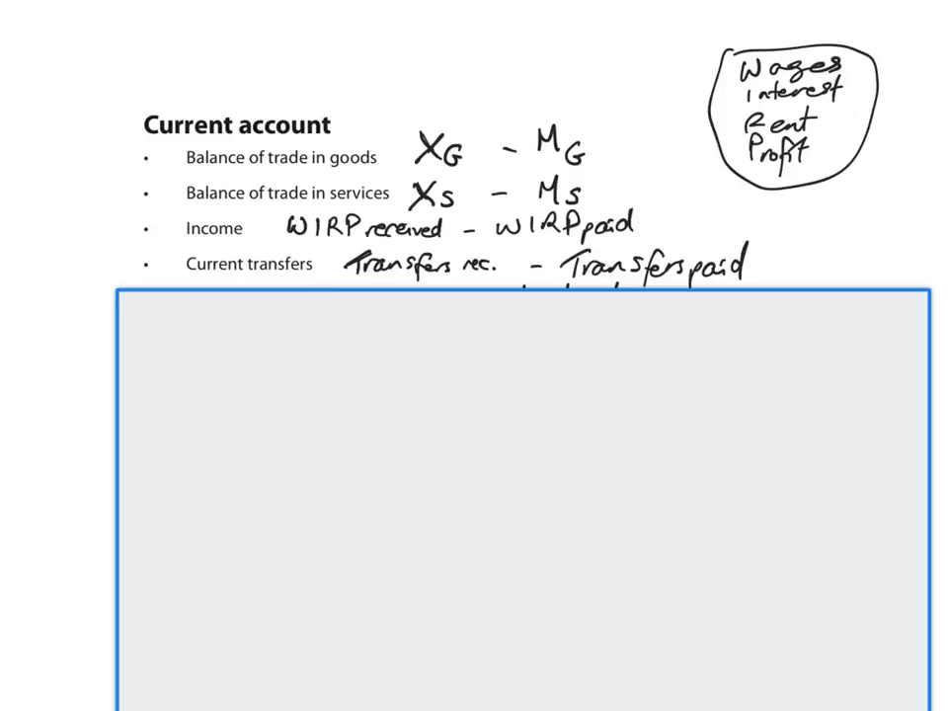
Write 'e.g: grants, donations, ODA' beneath the transfers formula.
text(e.g: grants, donations, ODA)
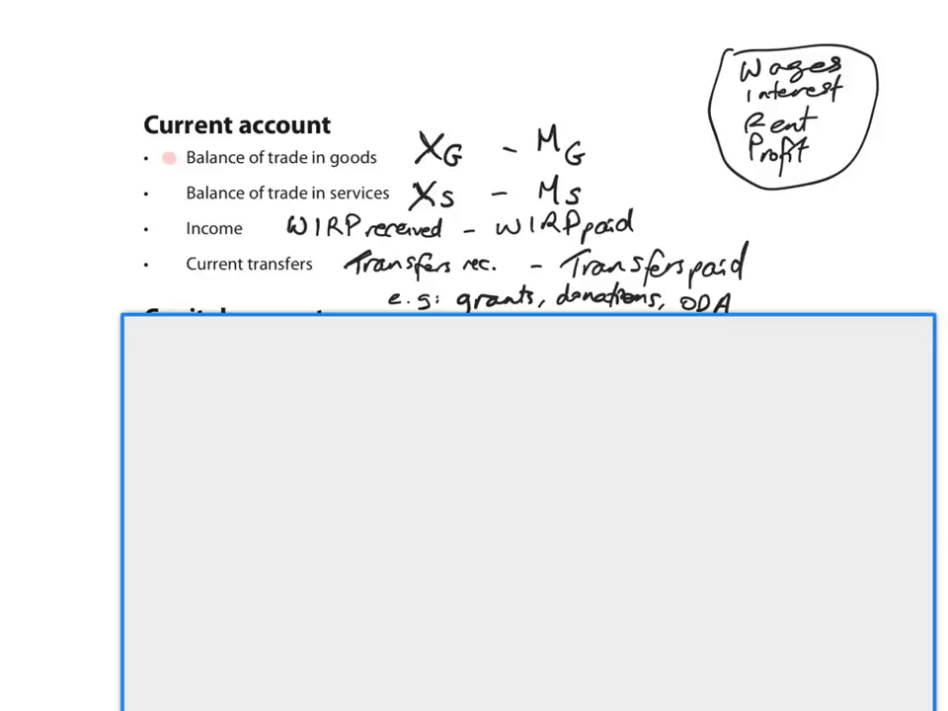
Bracket formulas in red with + signs, write = positive → surplus or = negative → deficit, highlight positive.
drag(177, 158, 593, 193)
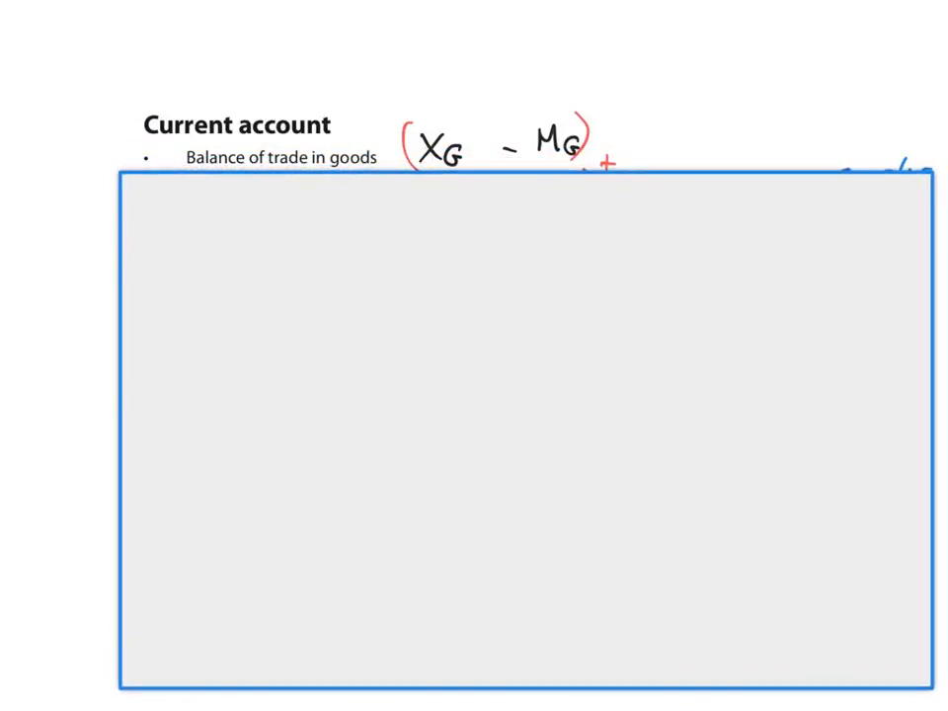
text(surplus)
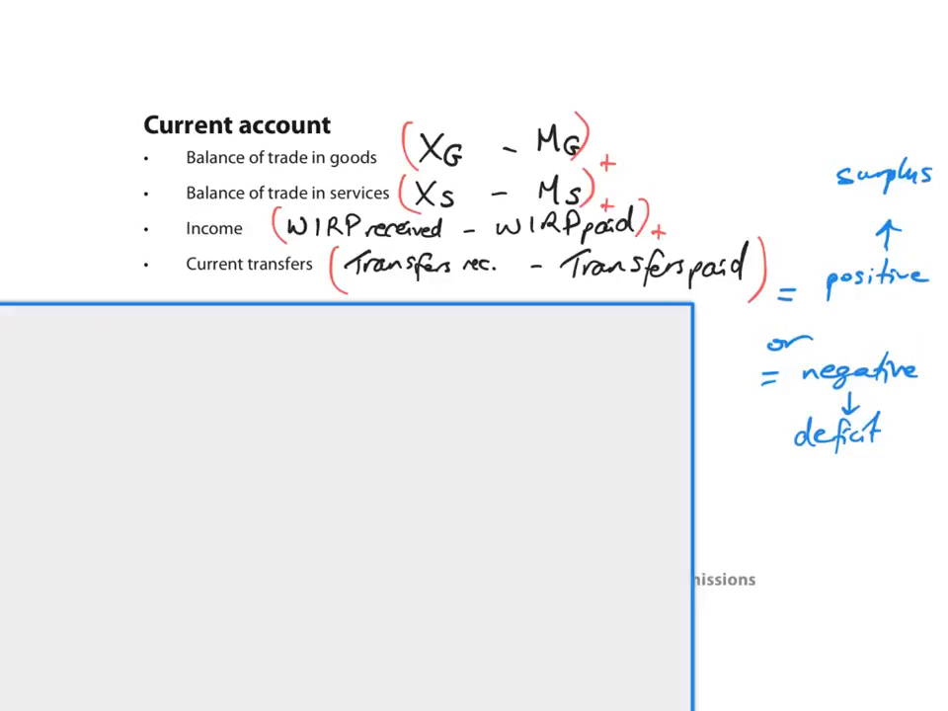
drag(825, 275, 929, 275)
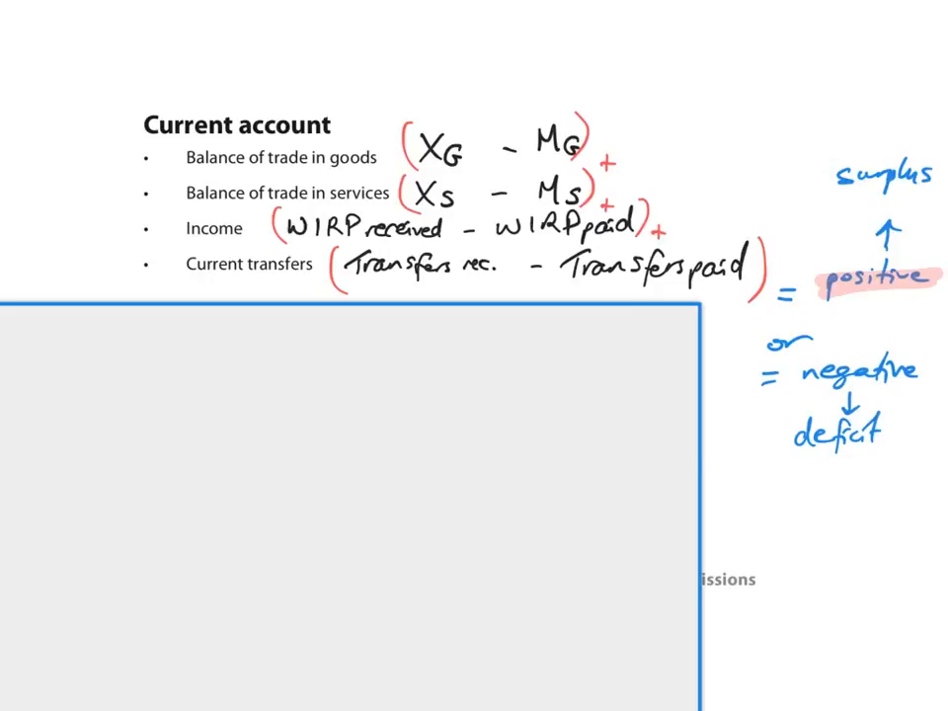